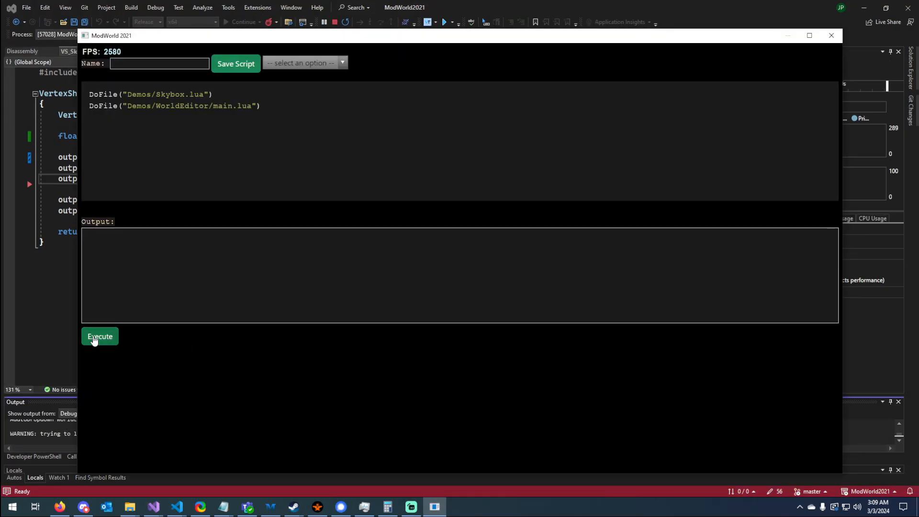
- Execute DoFile Skybox.lua and WorldEditor/main.lua from the script console
click(100, 336)
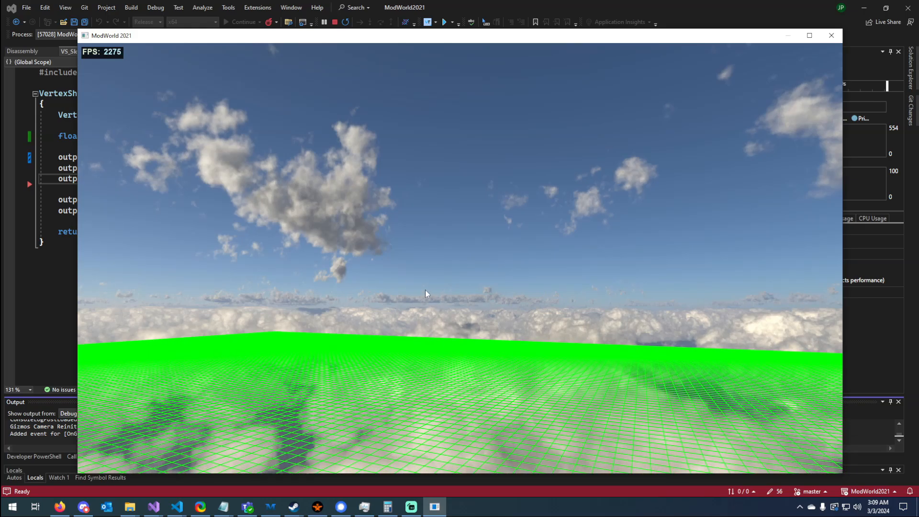
mouse_move(422, 271)
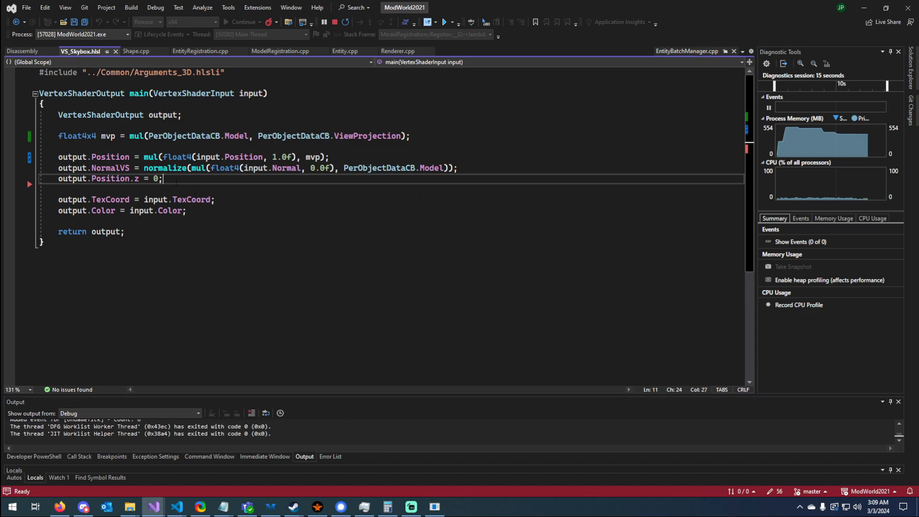
double_click(71, 178)
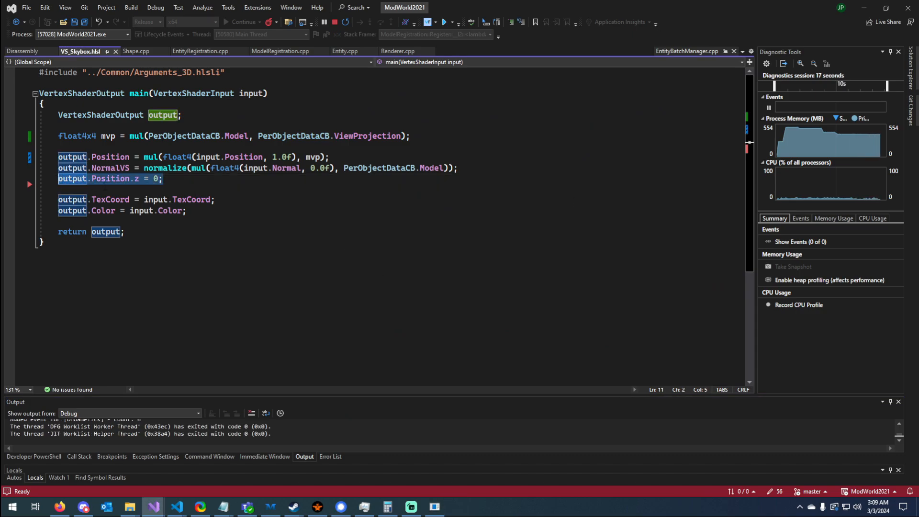
click(163, 178)
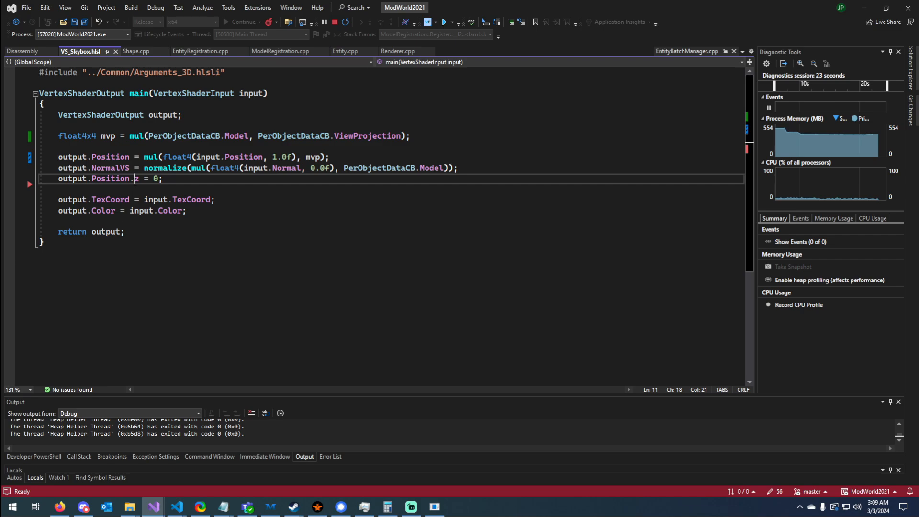
mouse_move(135, 178)
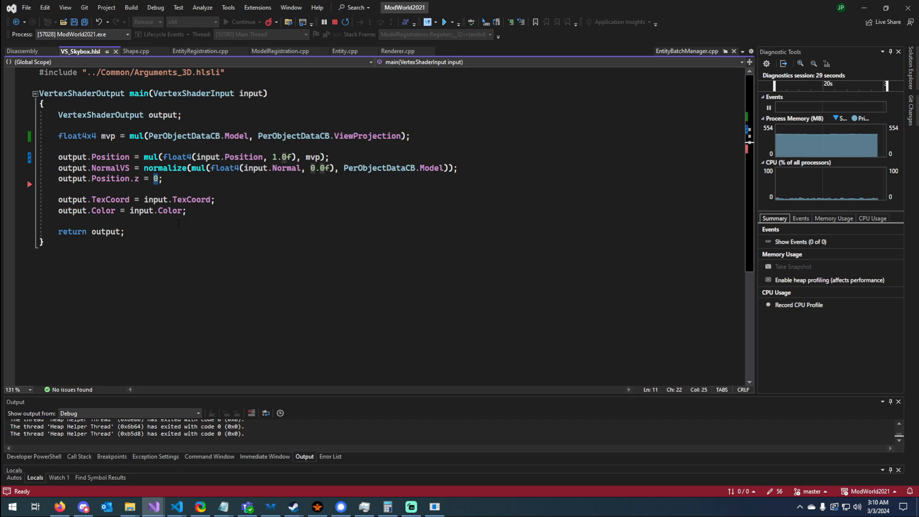
mouse_move(166, 168)
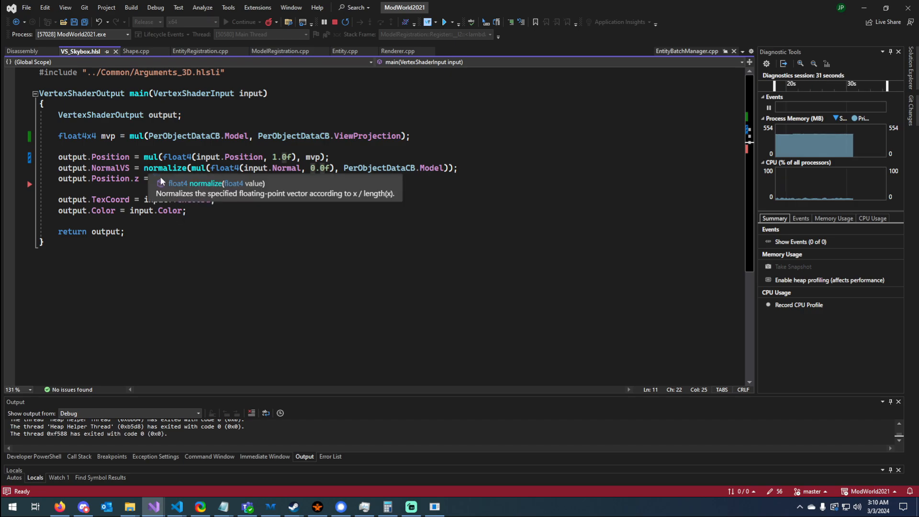
text(0;)
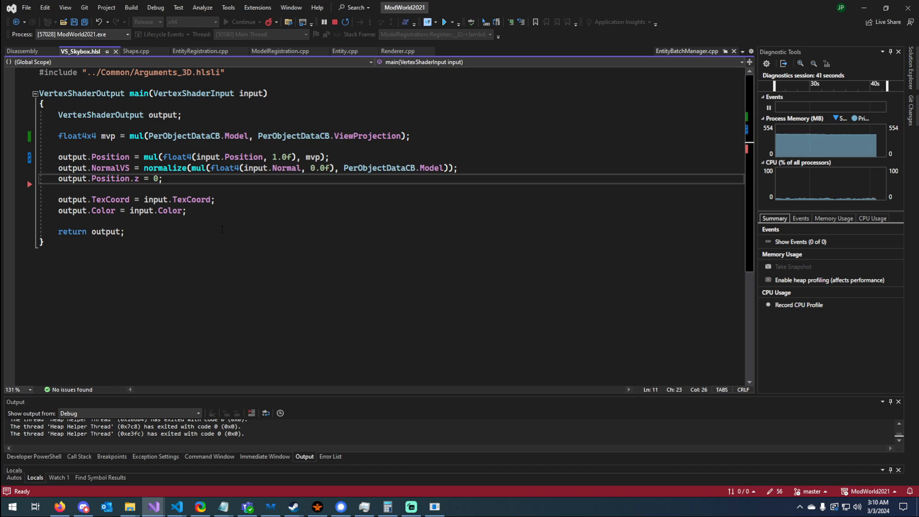
key(Backspace)
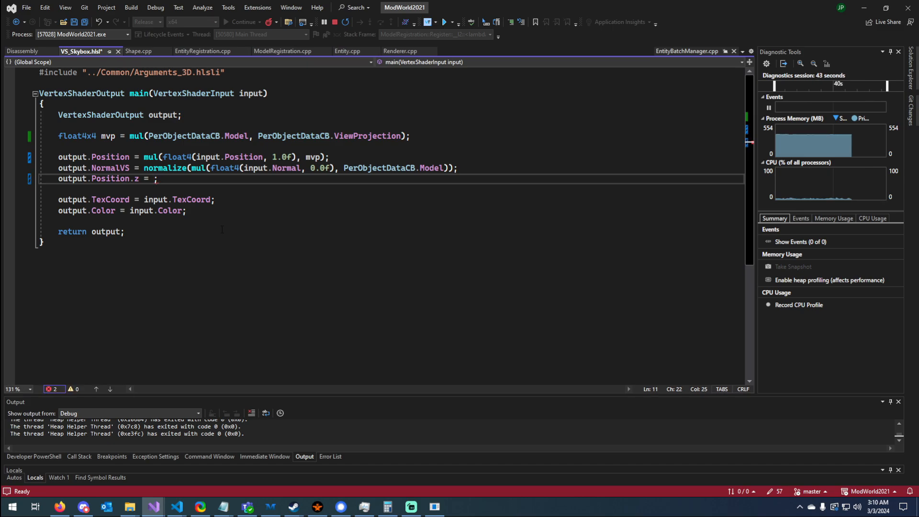
text(output.Position.w)
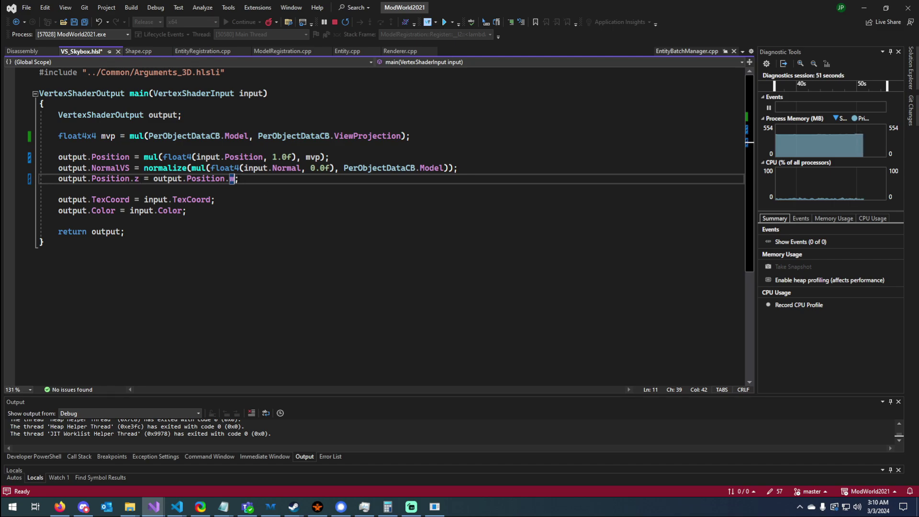
double_click(193, 178)
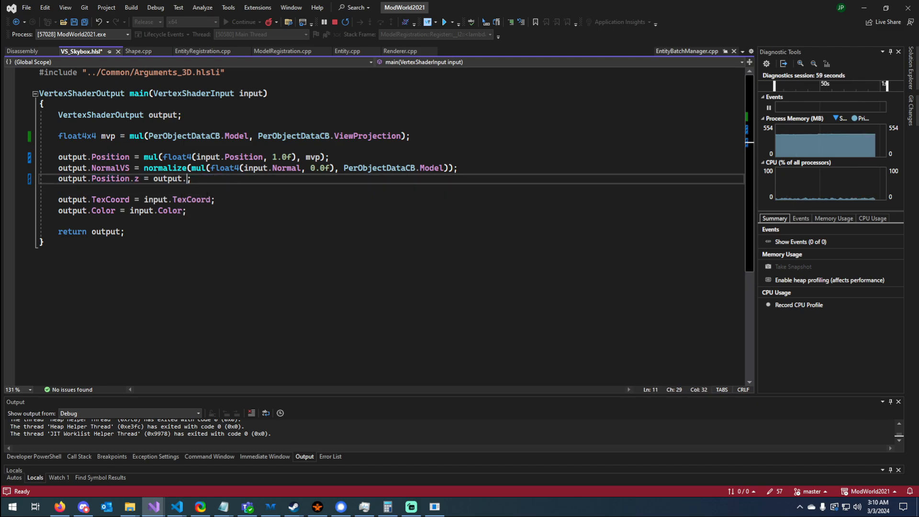
text(0)
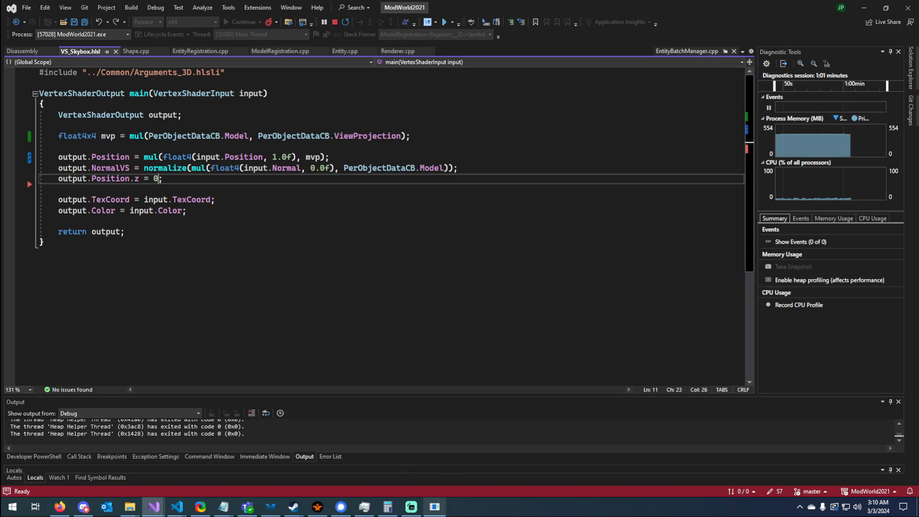
- Load a saved world JSON so the large grid of instanced ambulances appears over the skybox
click(241, 22)
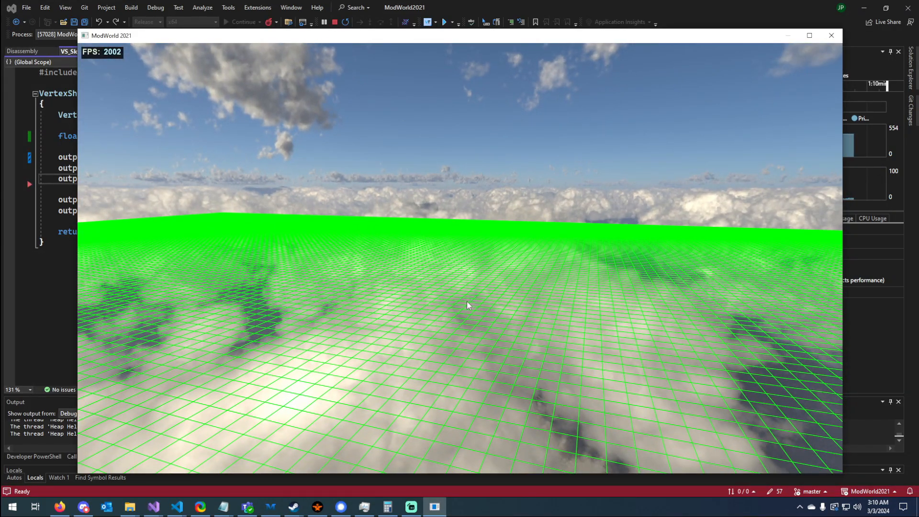
click(105, 53)
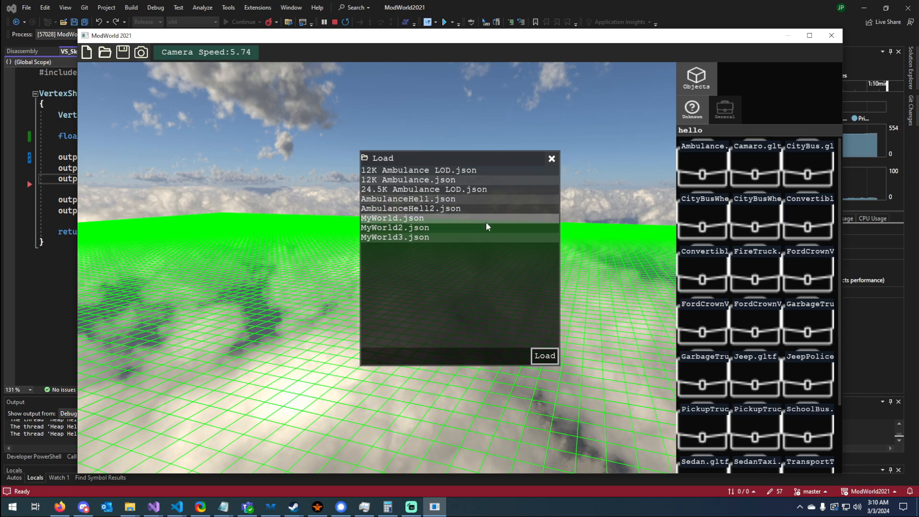
click(544, 356)
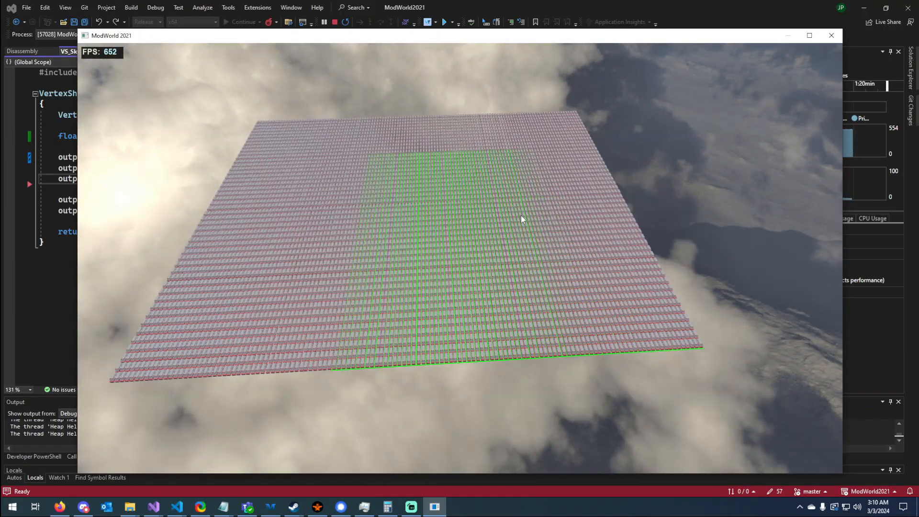
mouse_move(495, 228)
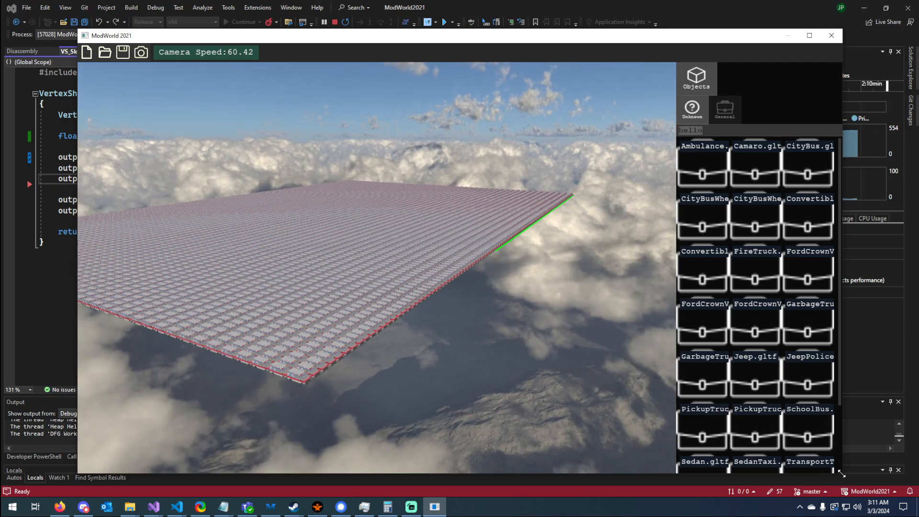
mouse_move(572, 255)
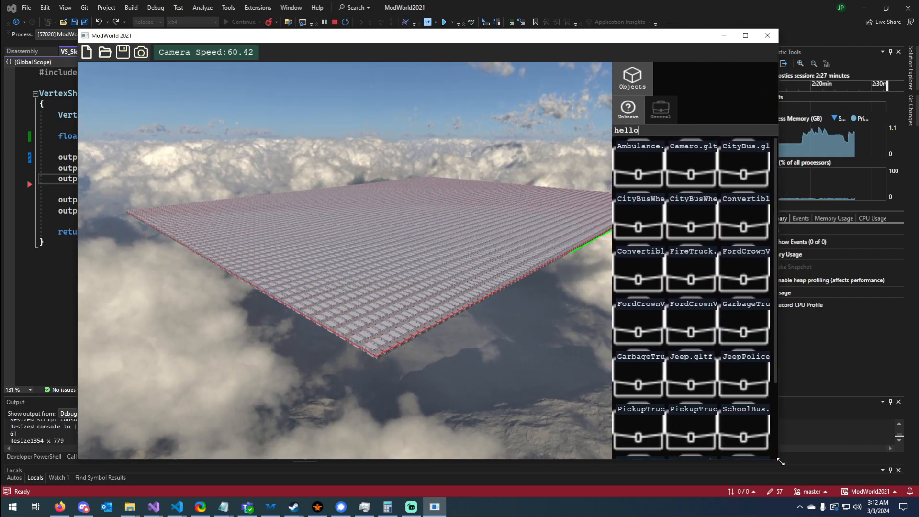
mouse_move(672, 294)
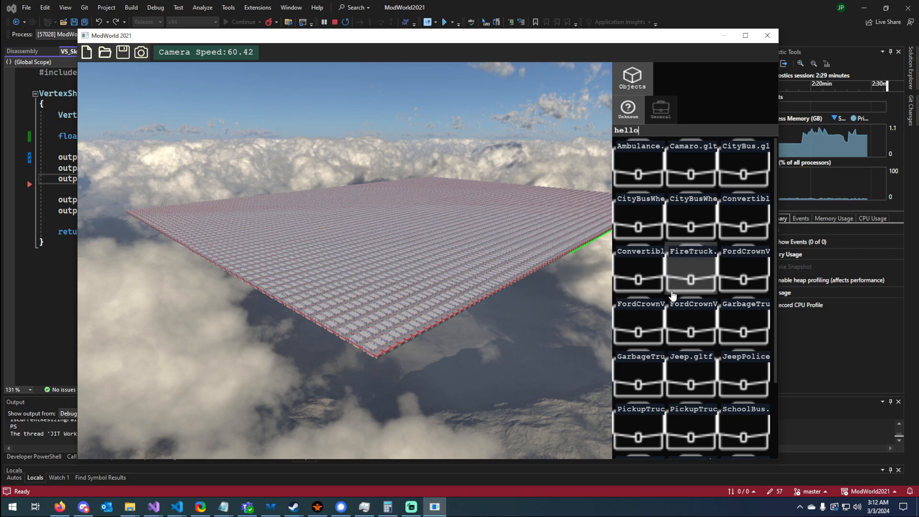
mouse_move(650, 286)
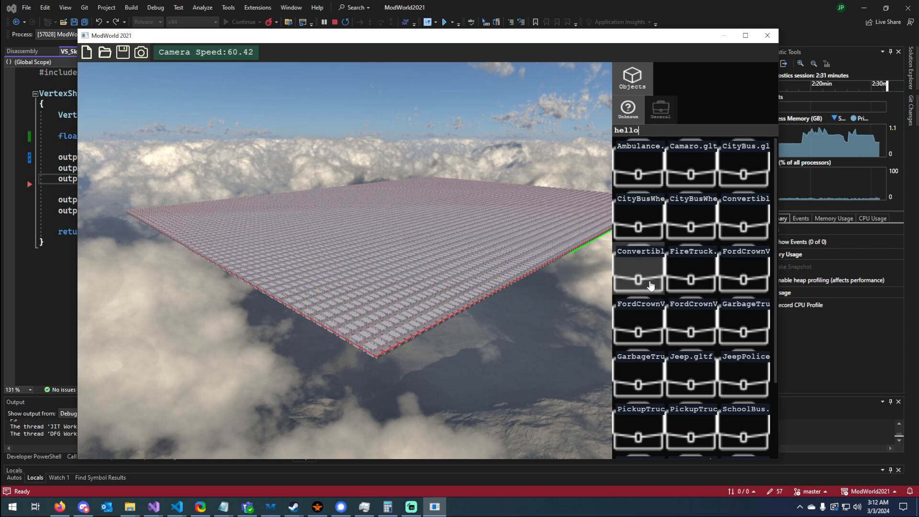
mouse_move(516, 160)
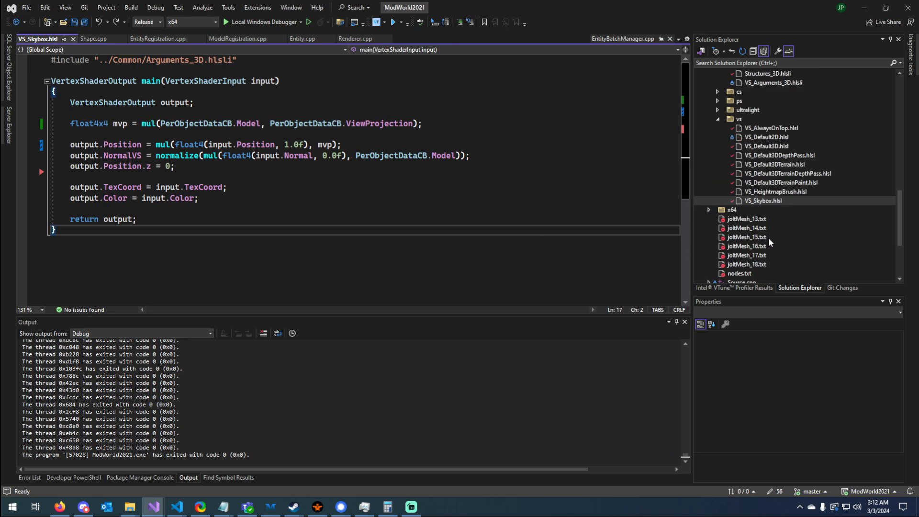
- Bring up HtmlView.cpp in Solution Explorer and scroll to HtmlView::SetSize
click(739, 192)
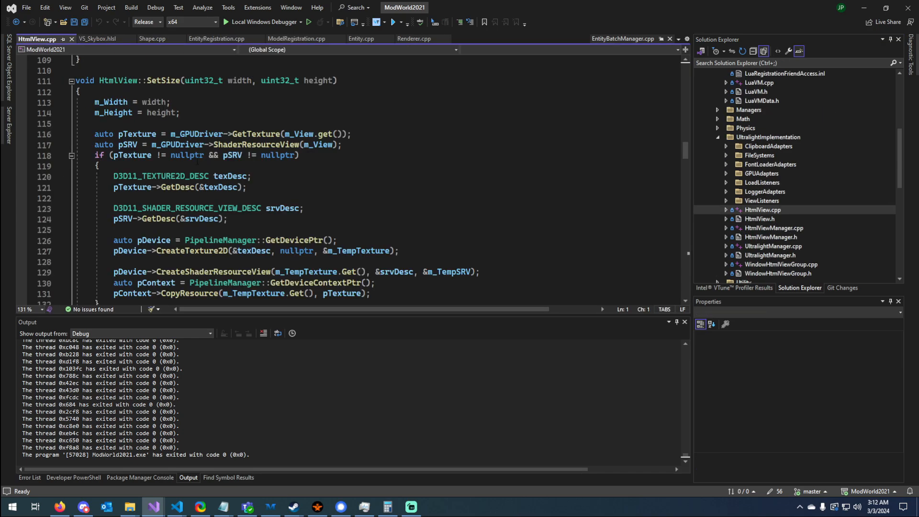
scroll(down, 3)
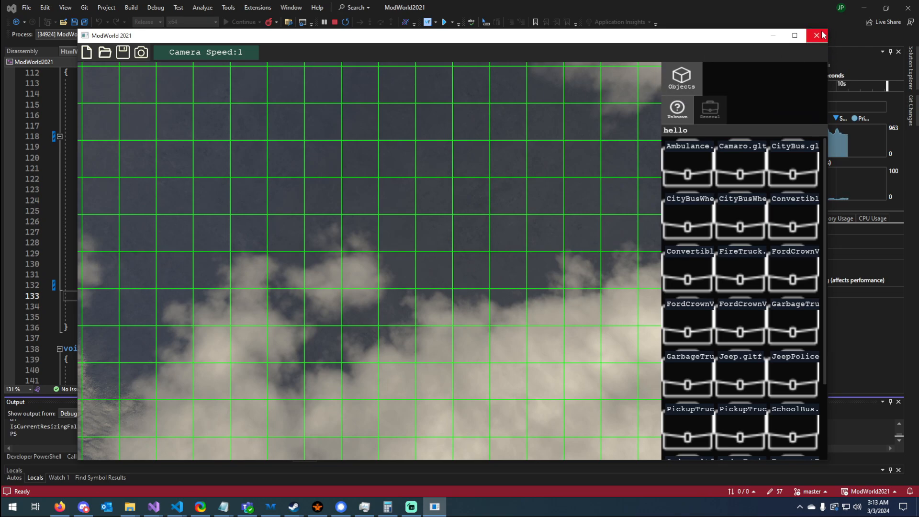
- Close the old ModWorld window and execute the skybox and world editor scripts again
click(817, 35)
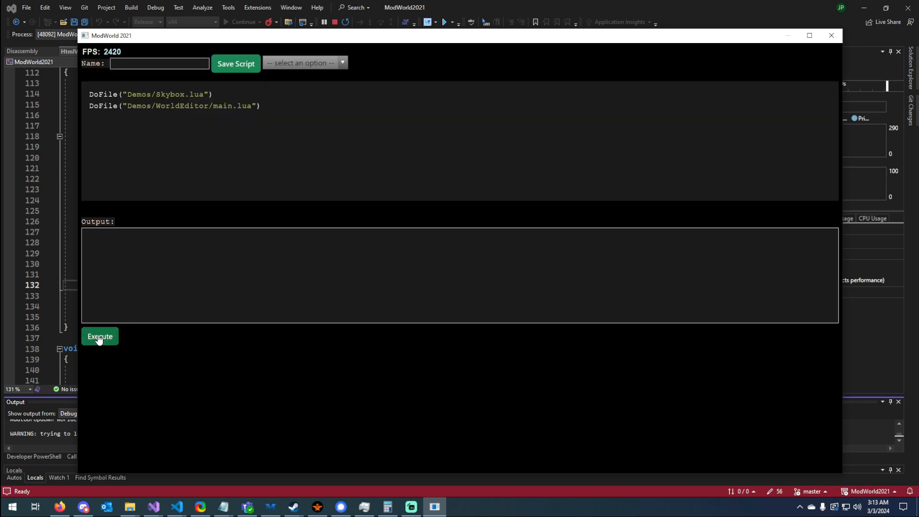
click(99, 336)
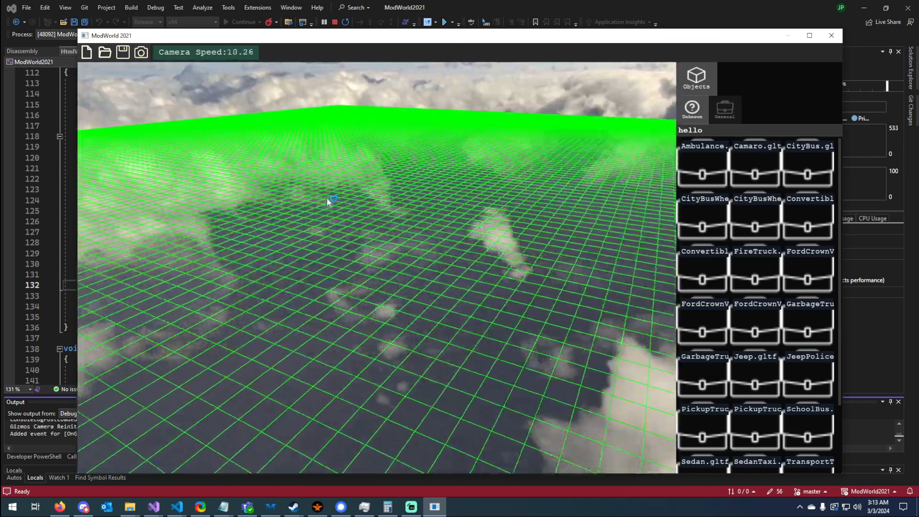